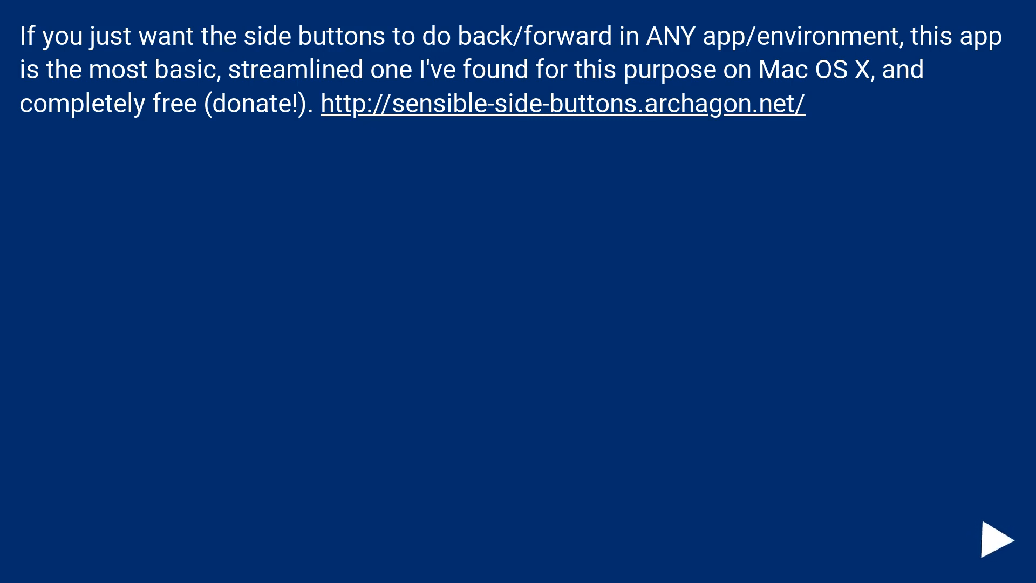
click(1002, 537)
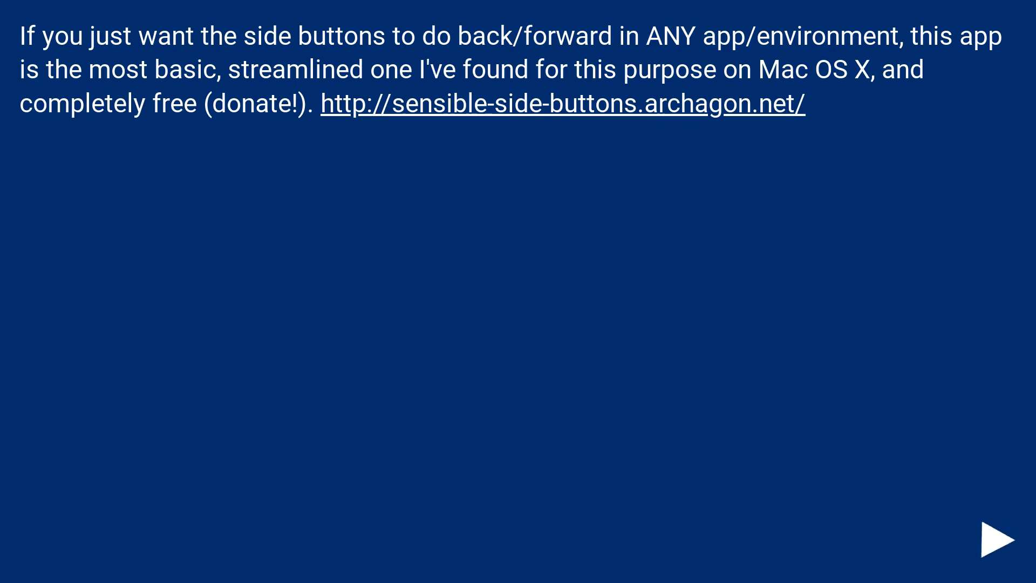
click(997, 540)
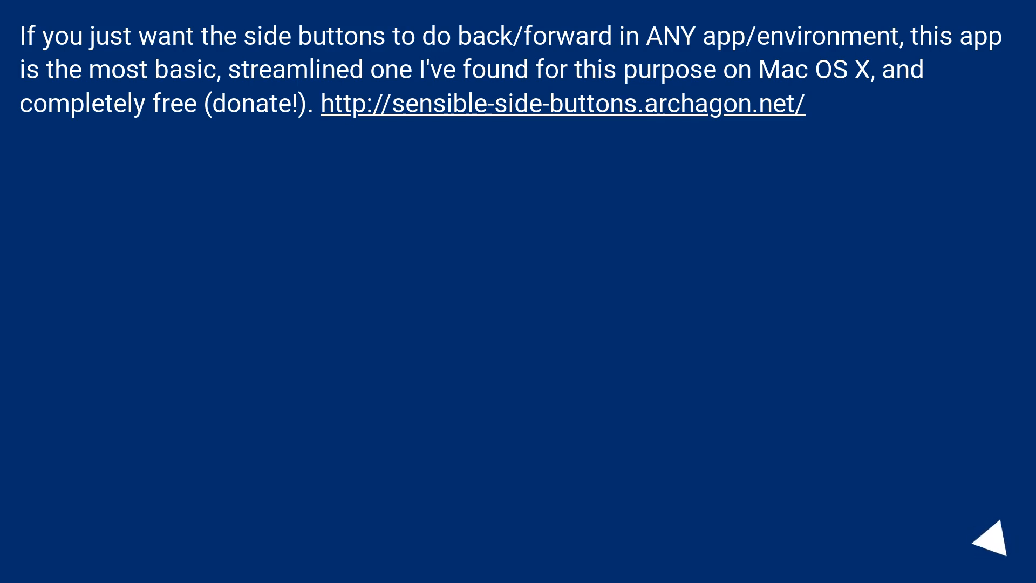